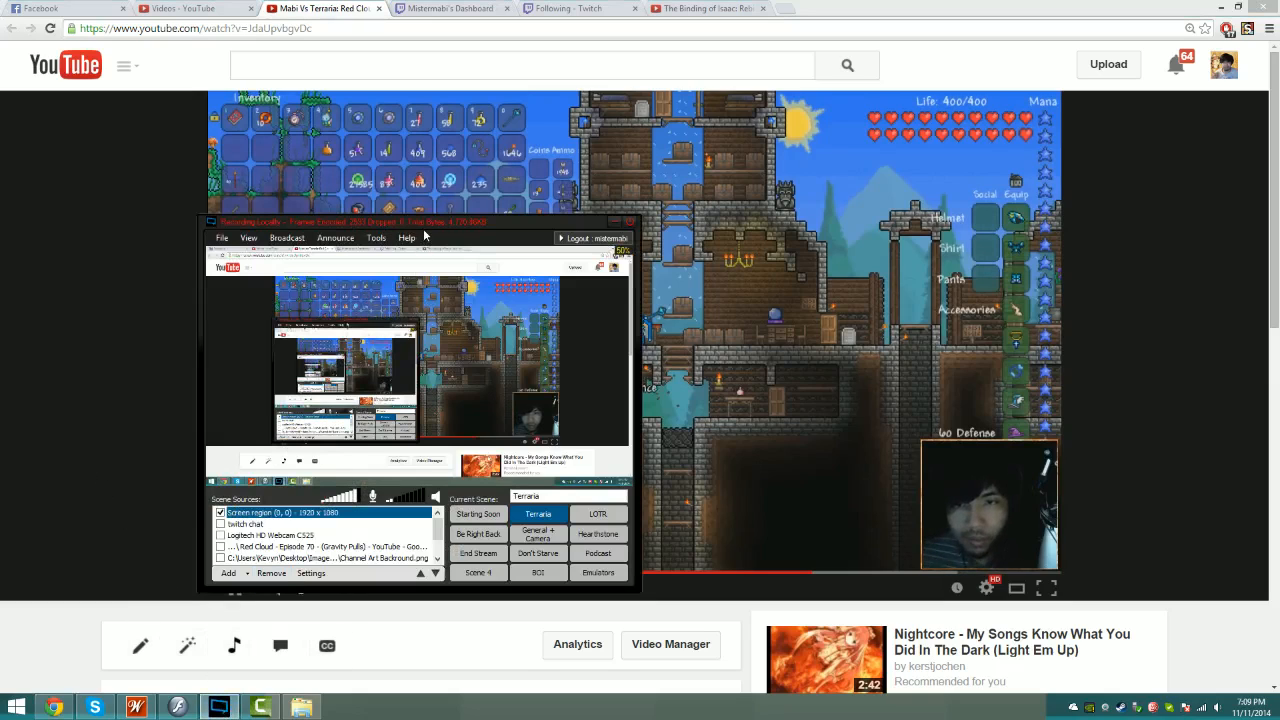
# Move the XSplit recorder to the lower left, then browse and close the Broadcast and Tools menus.
pyautogui.moveTo(420, 221); pyautogui.dragTo(285, 248)
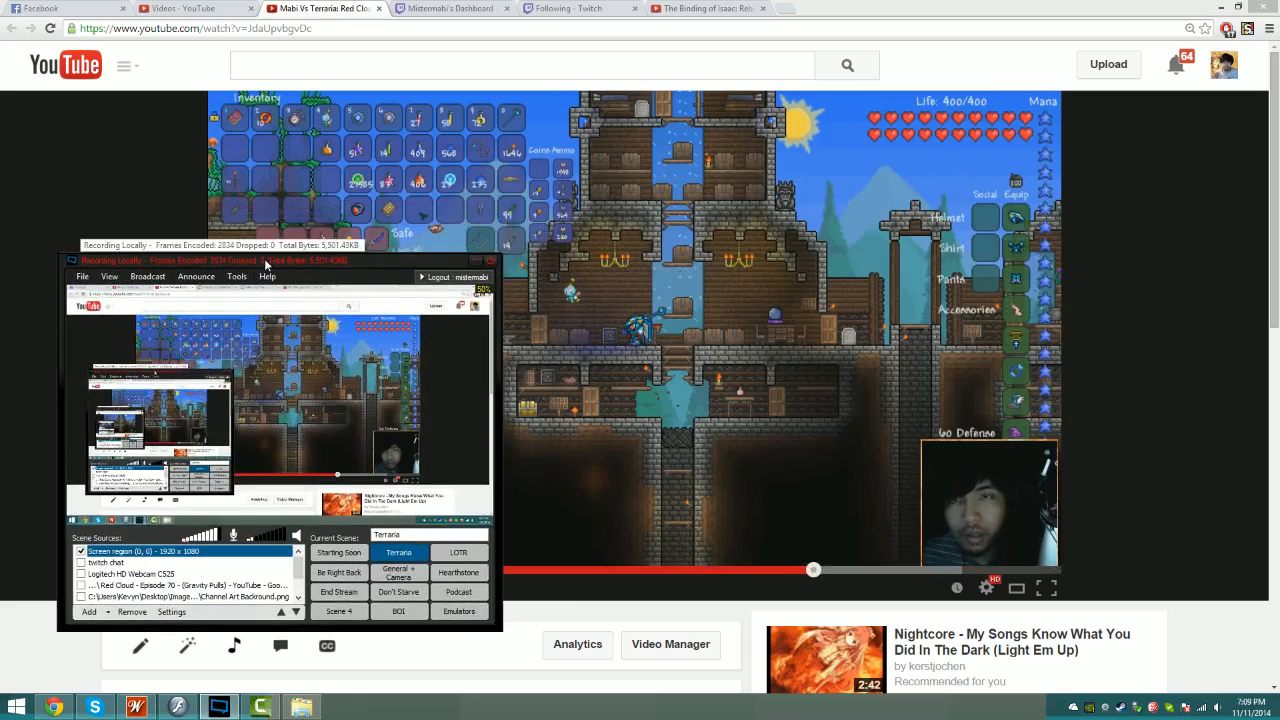
pyautogui.click(172, 276)
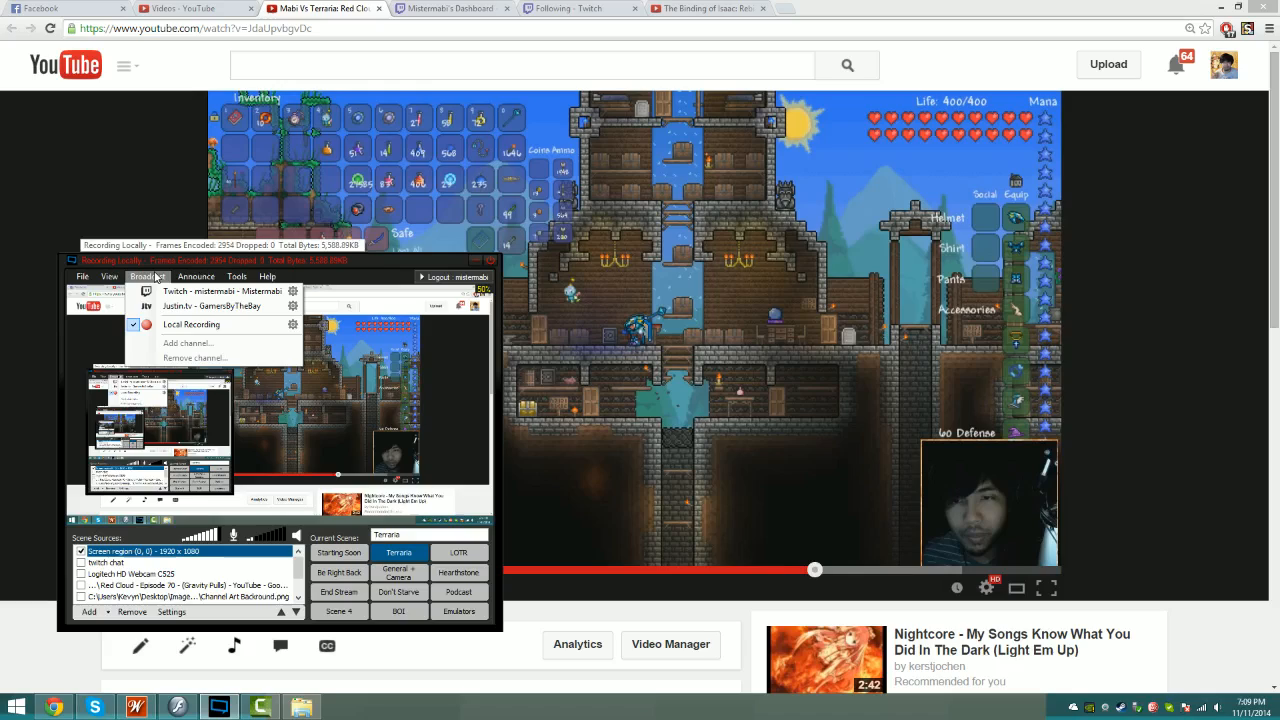
pyautogui.click(237, 276)
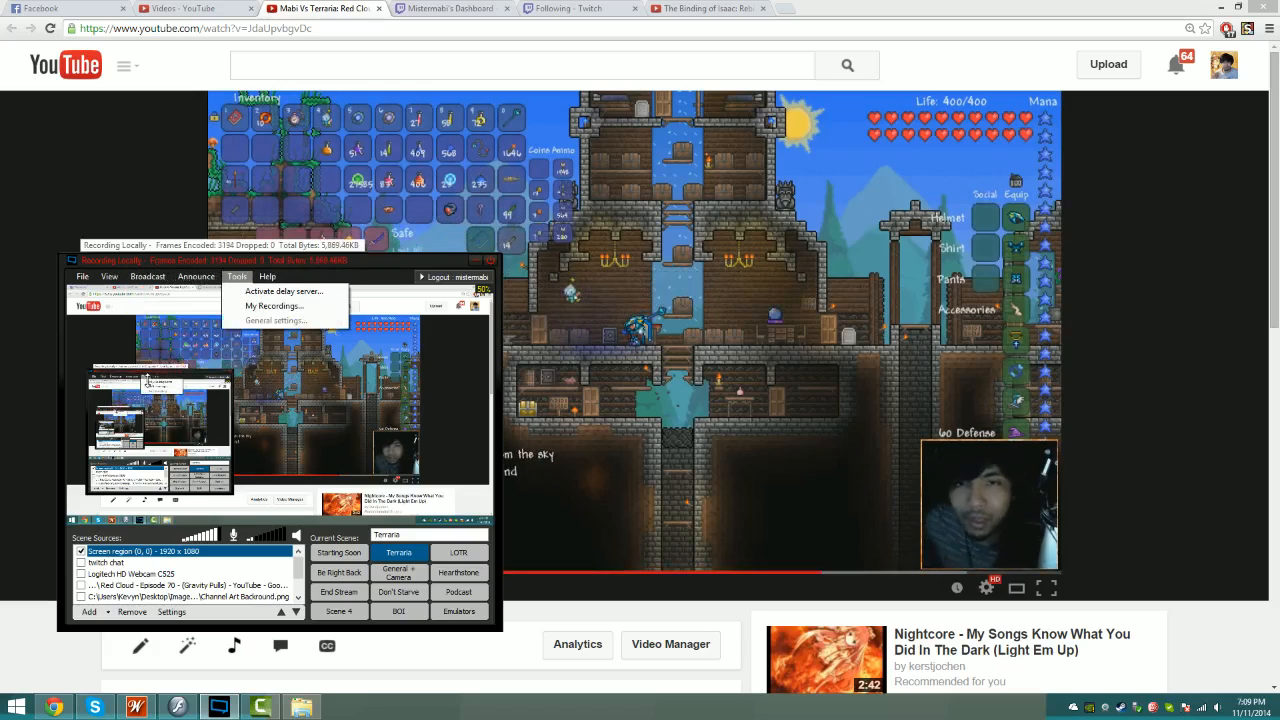
pyautogui.click(108, 276)
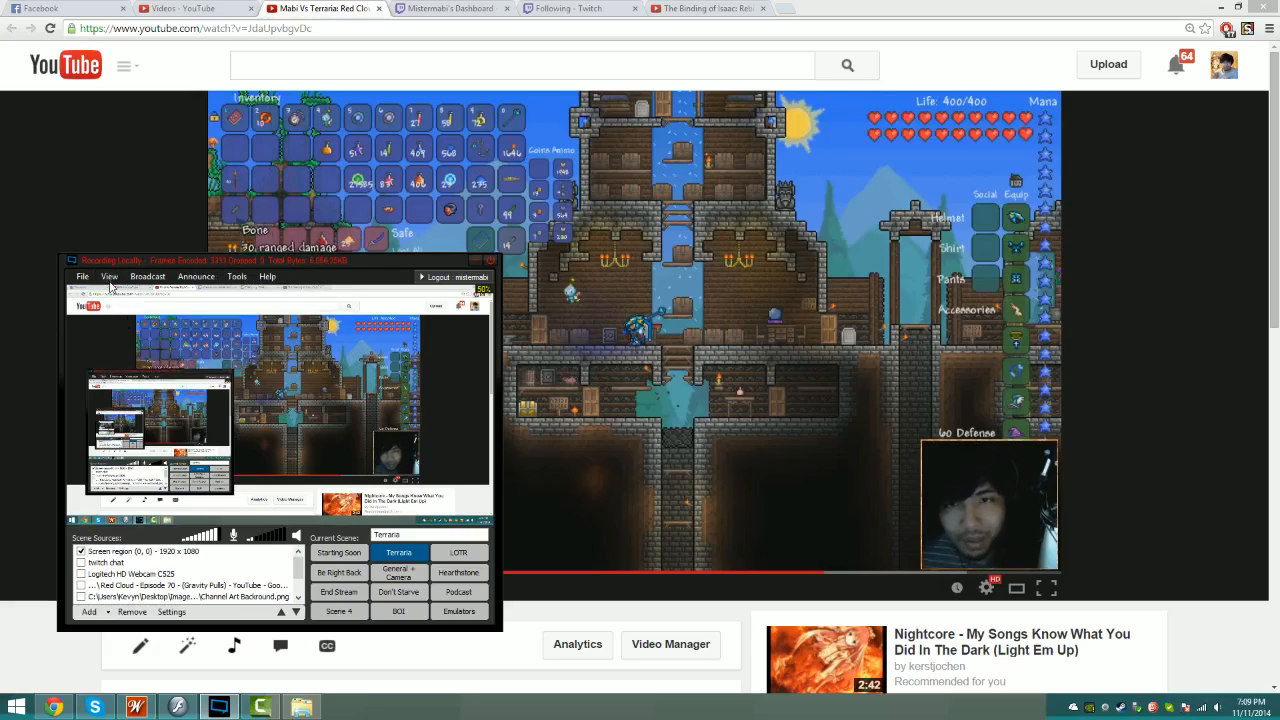
pyautogui.click(109, 276)
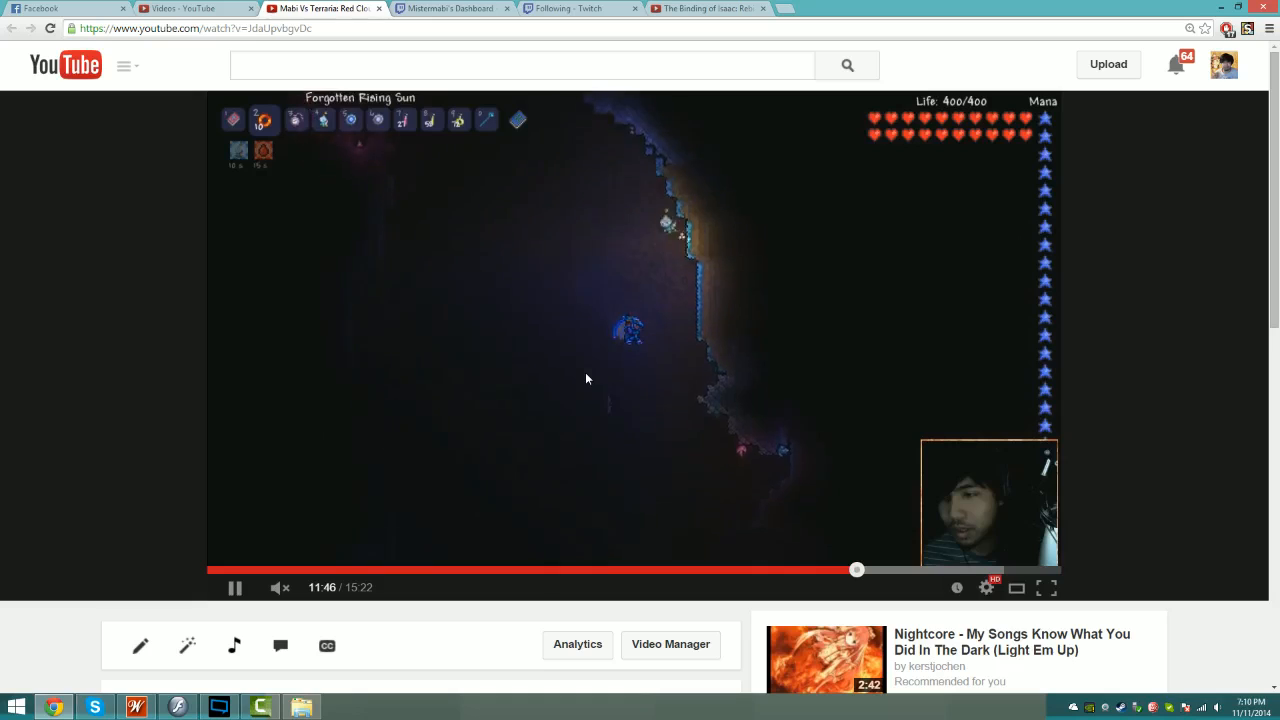
# Let the Terraria video play, then bring up the Camtasia Studio recordings folder in File Explorer.
pyautogui.click(218, 707)
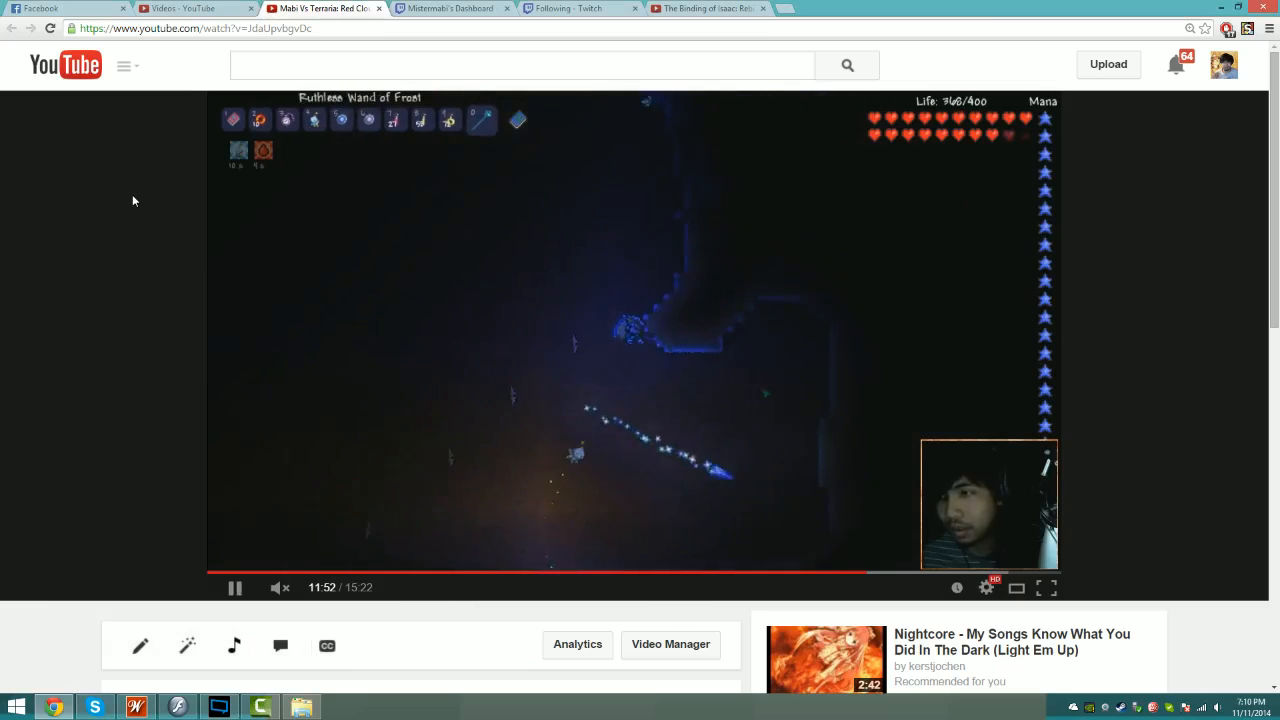
pyautogui.click(302, 707)
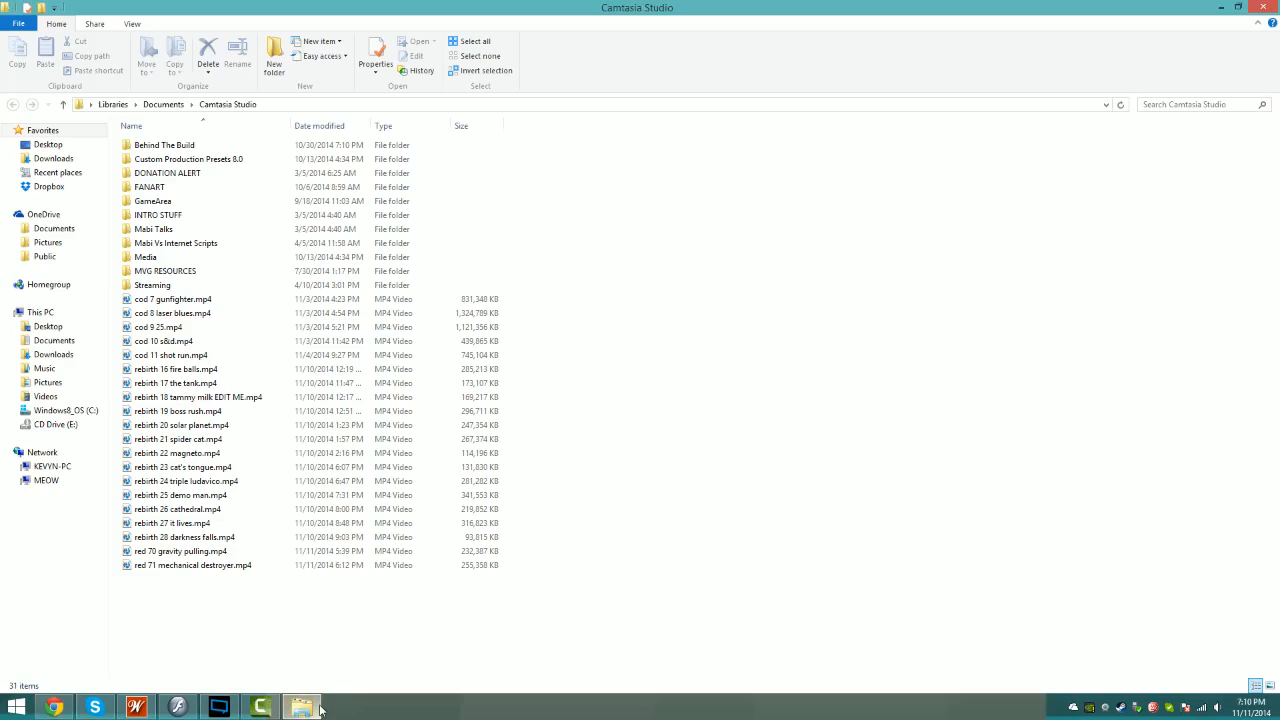
pyautogui.moveTo(208, 583)
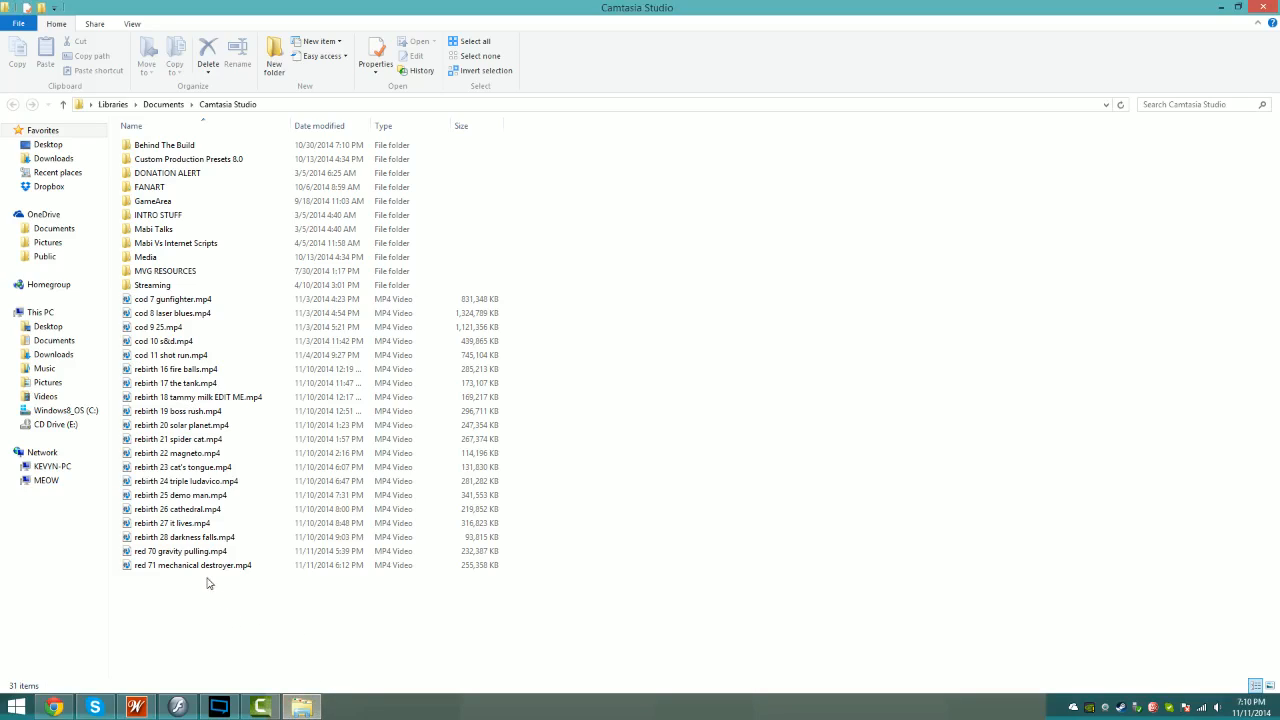
pyautogui.rightClick(180, 551)
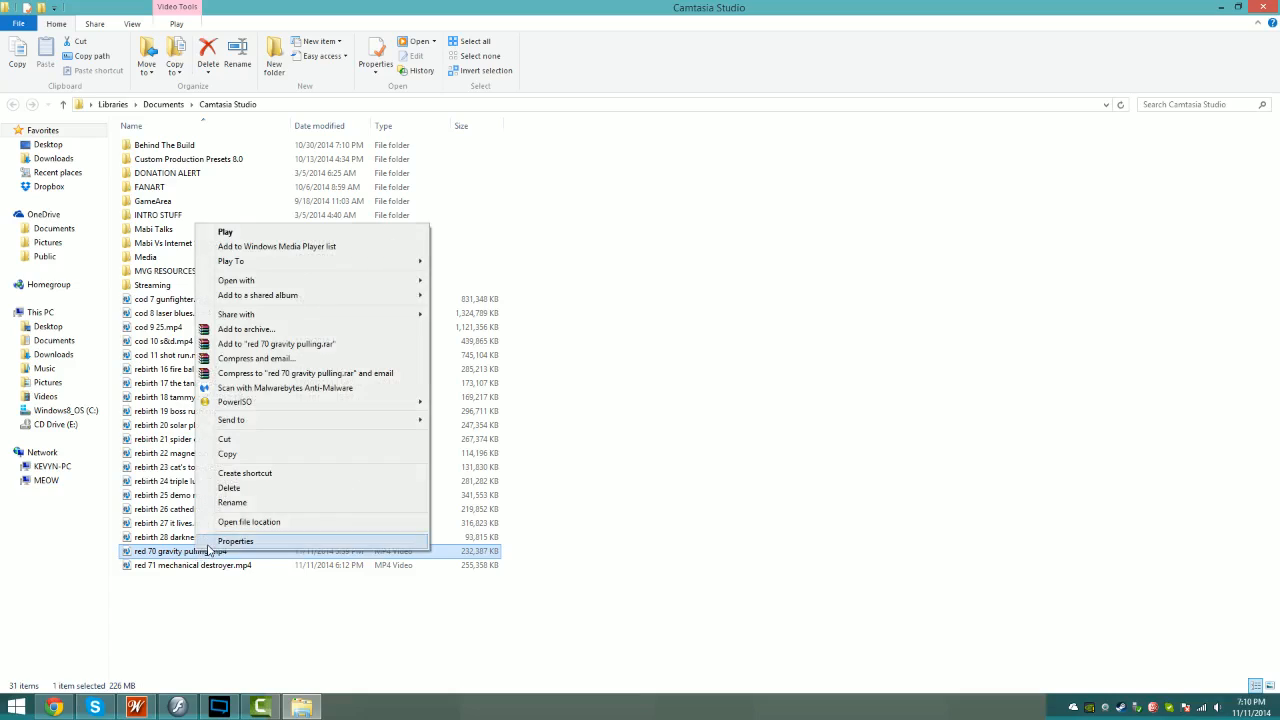
pyautogui.click(236, 541)
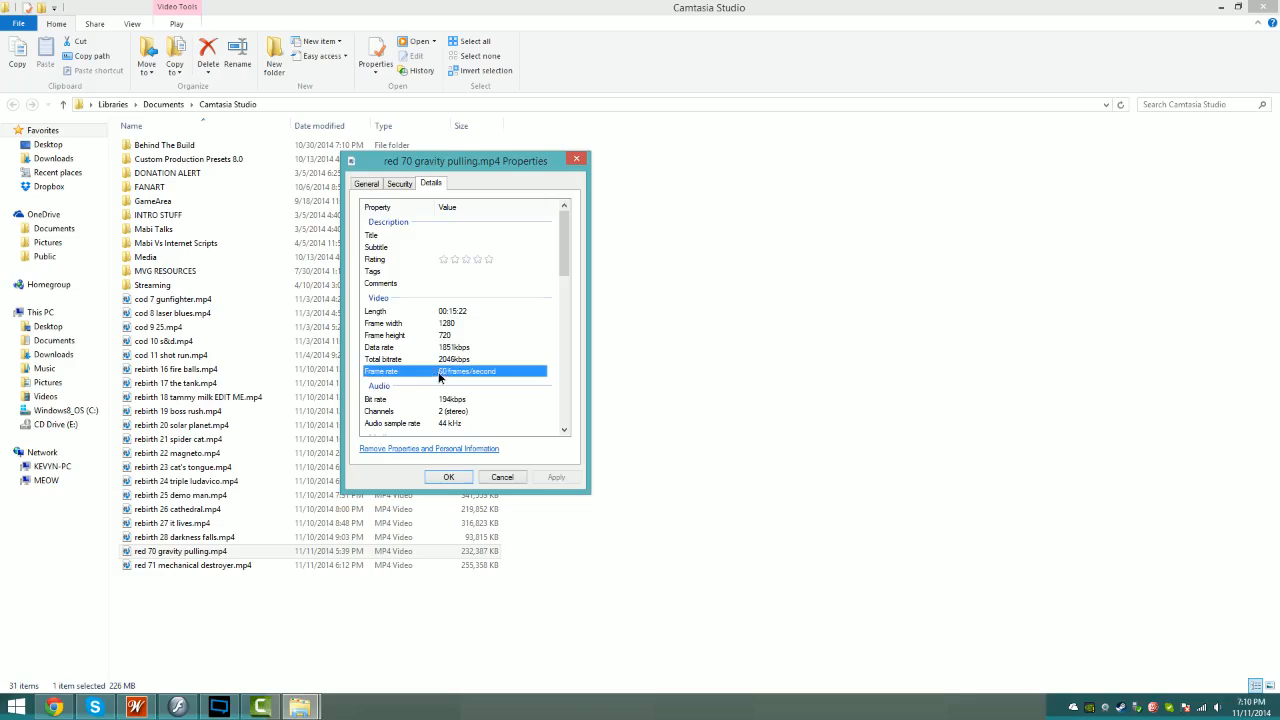
pyautogui.moveTo(445, 378)
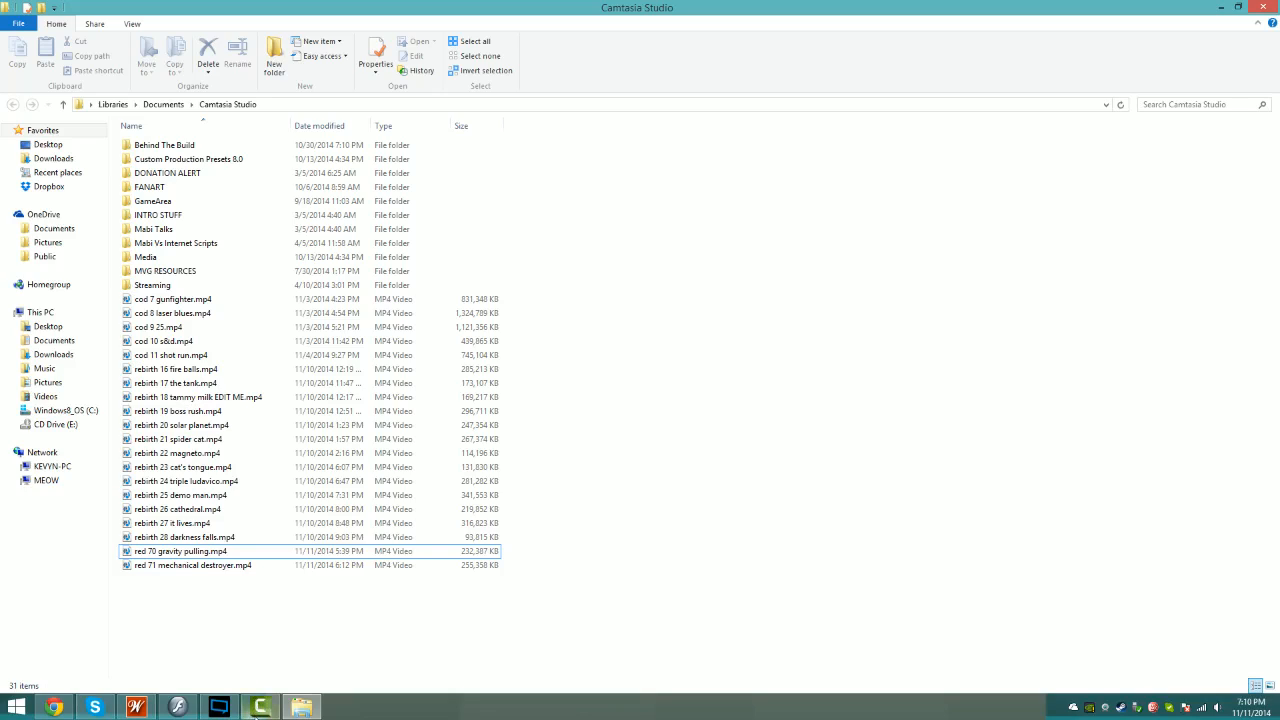
pyautogui.moveTo(260, 707)
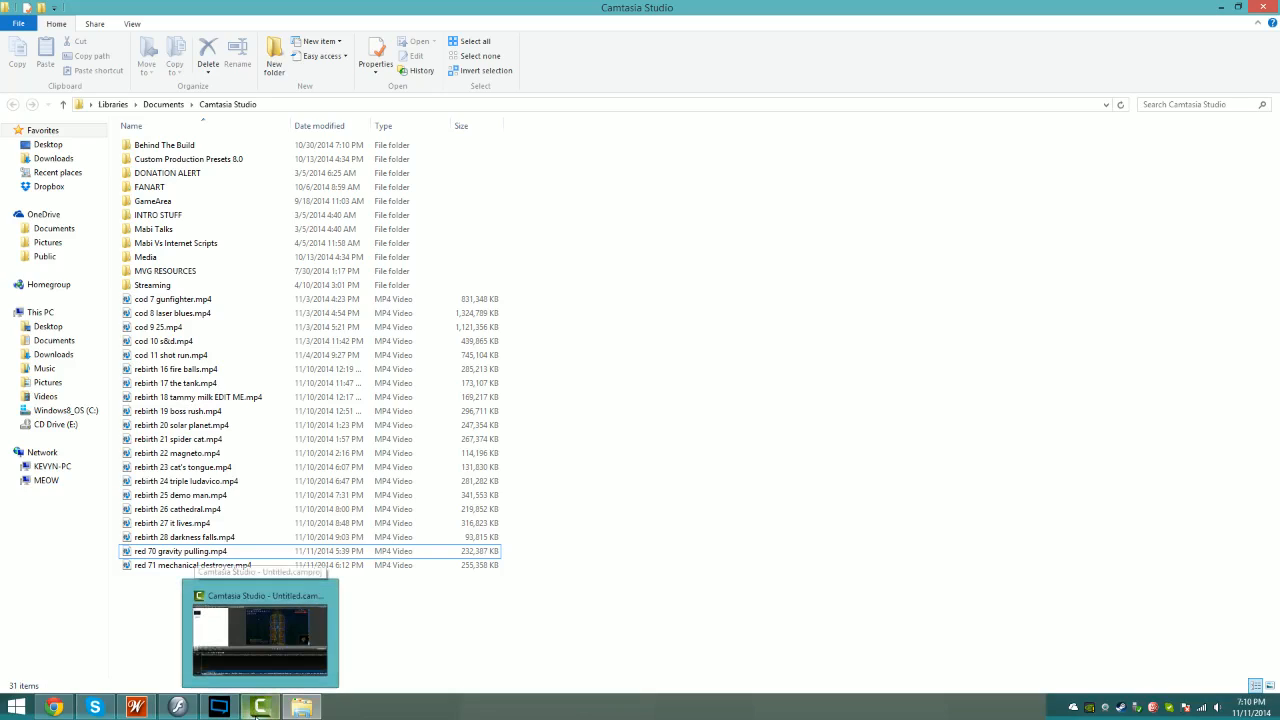
# In Camtasia, preview red 70 gravity pulling.mp4 at about 0:42 and dismiss the Produce wizard.
pyautogui.click(258, 632)
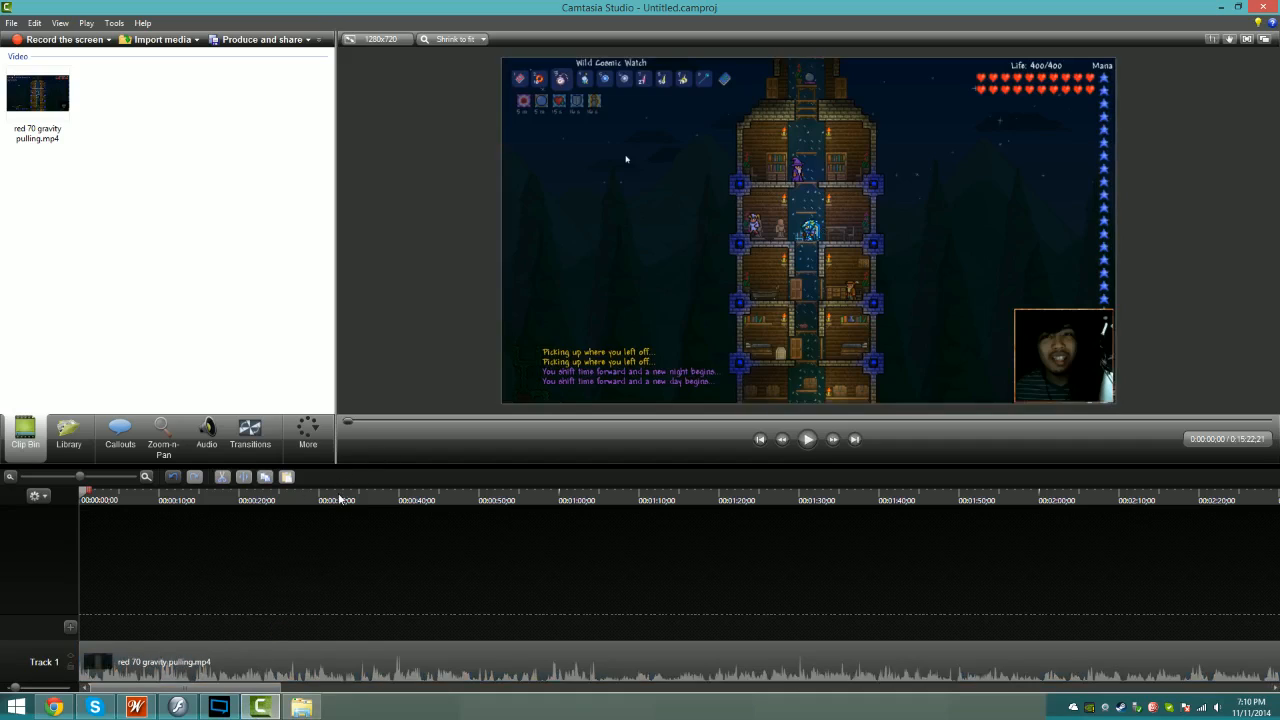
pyautogui.click(420, 499)
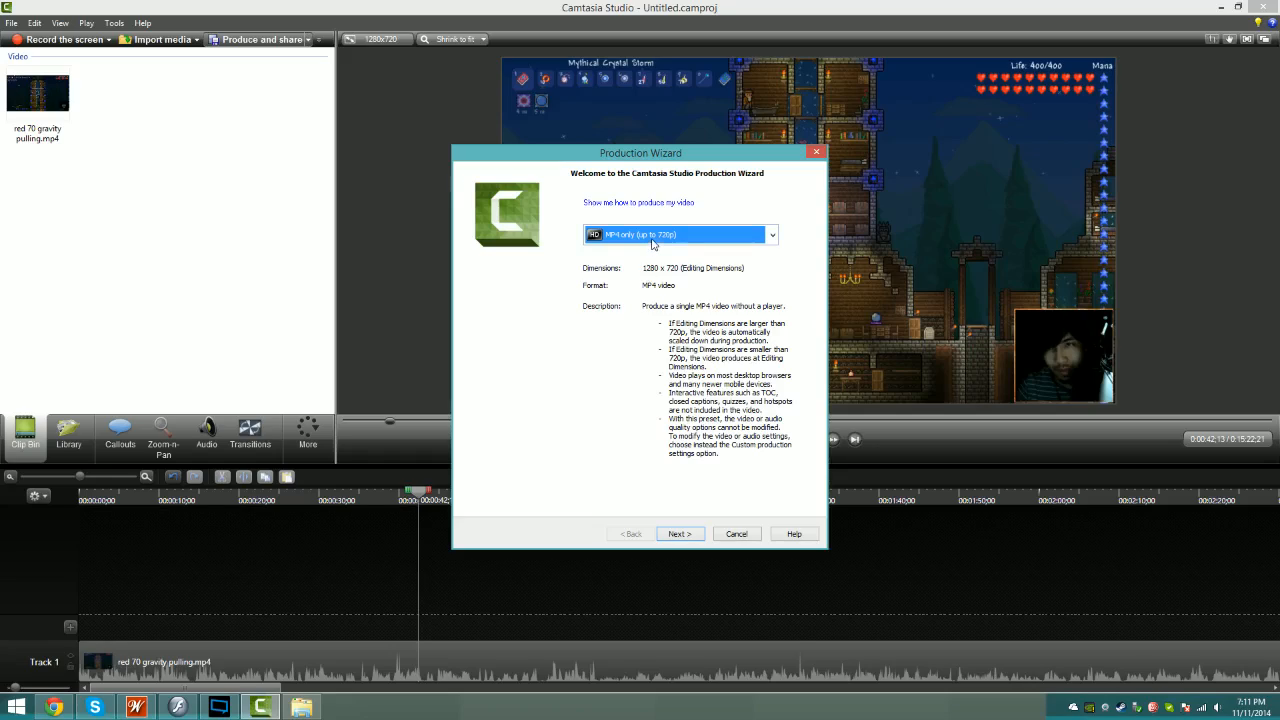
pyautogui.moveTo(663, 326)
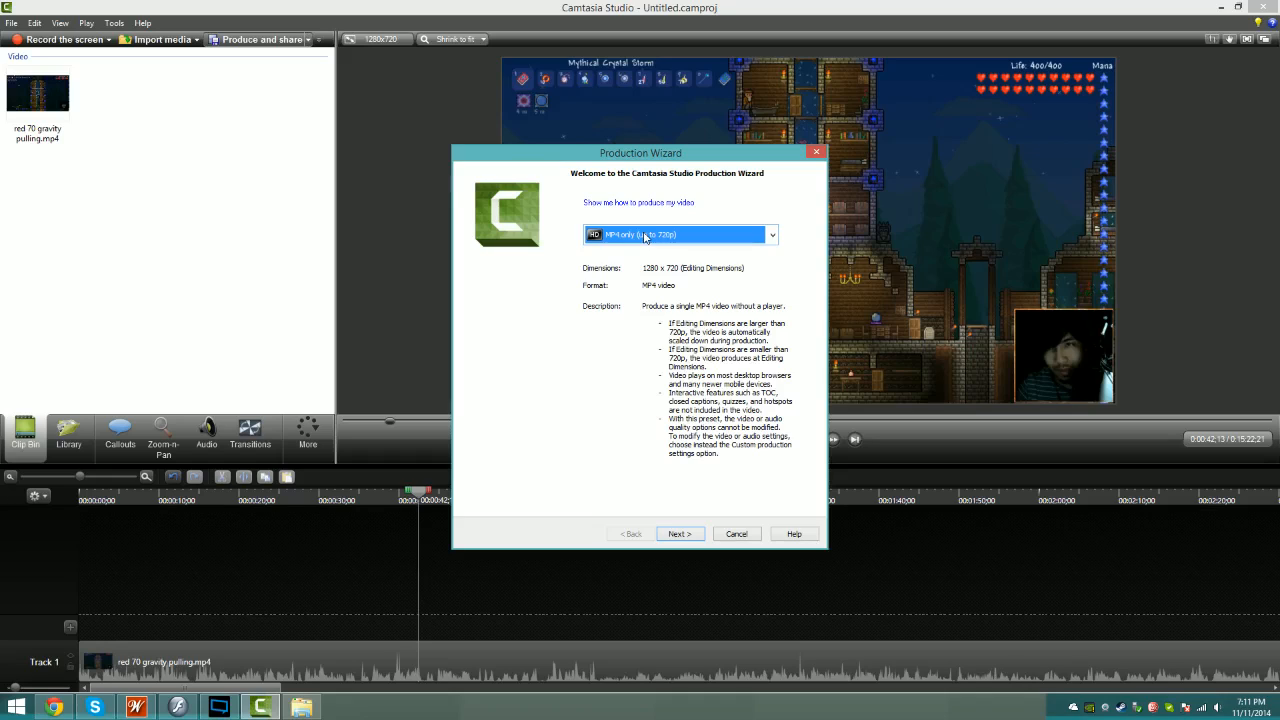
pyautogui.click(736, 533)
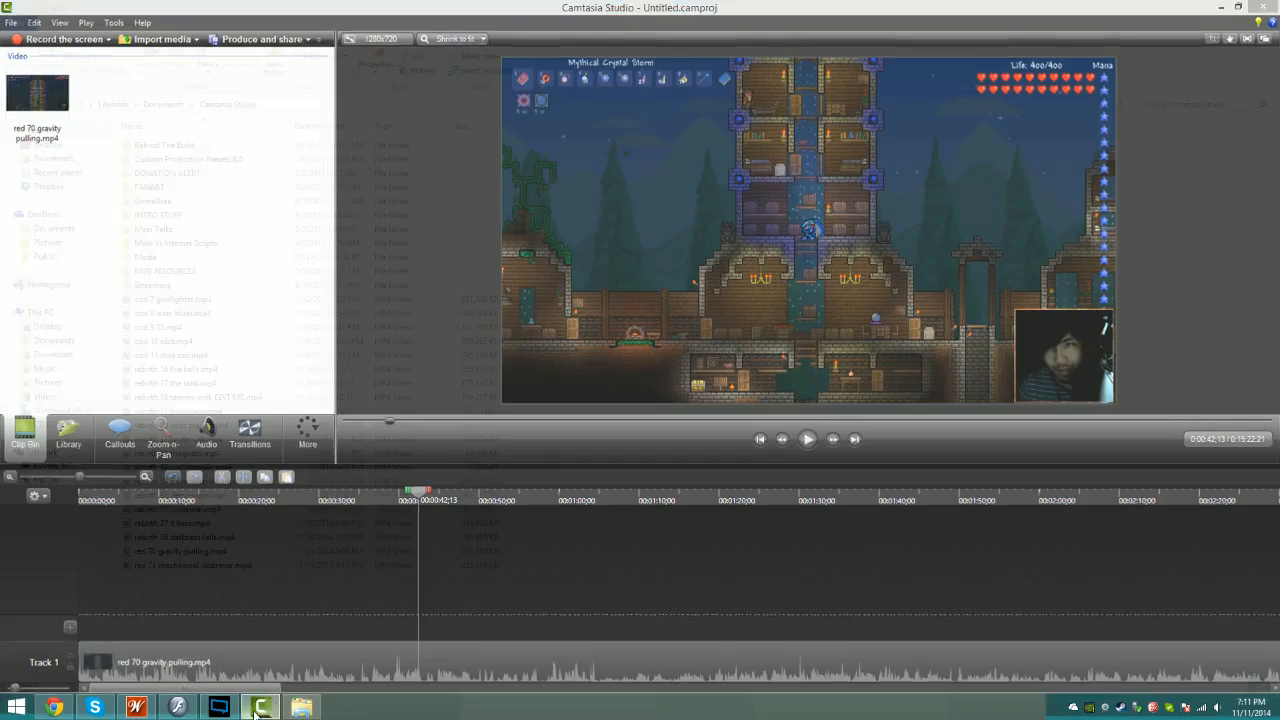
# Check the frame size and frame rate of red 70 gravity pulling.mp4 in its Properties Details.
pyautogui.click(301, 707)
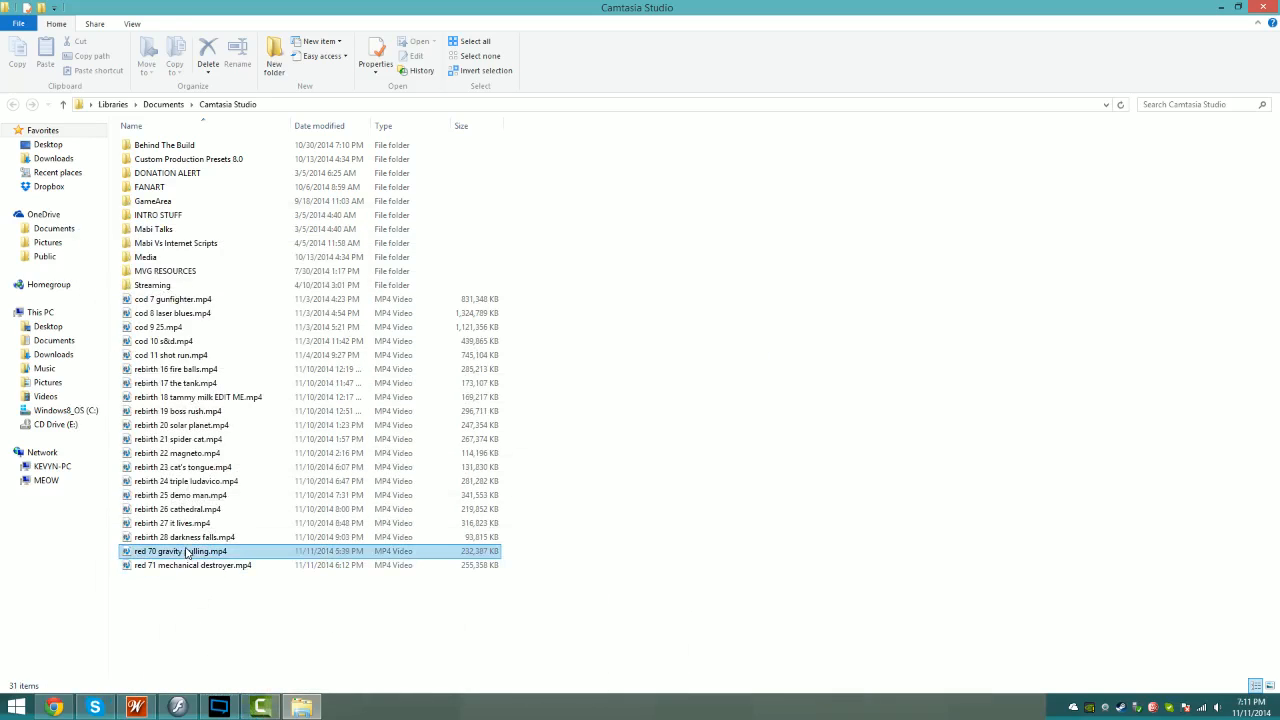
pyautogui.click(374, 57)
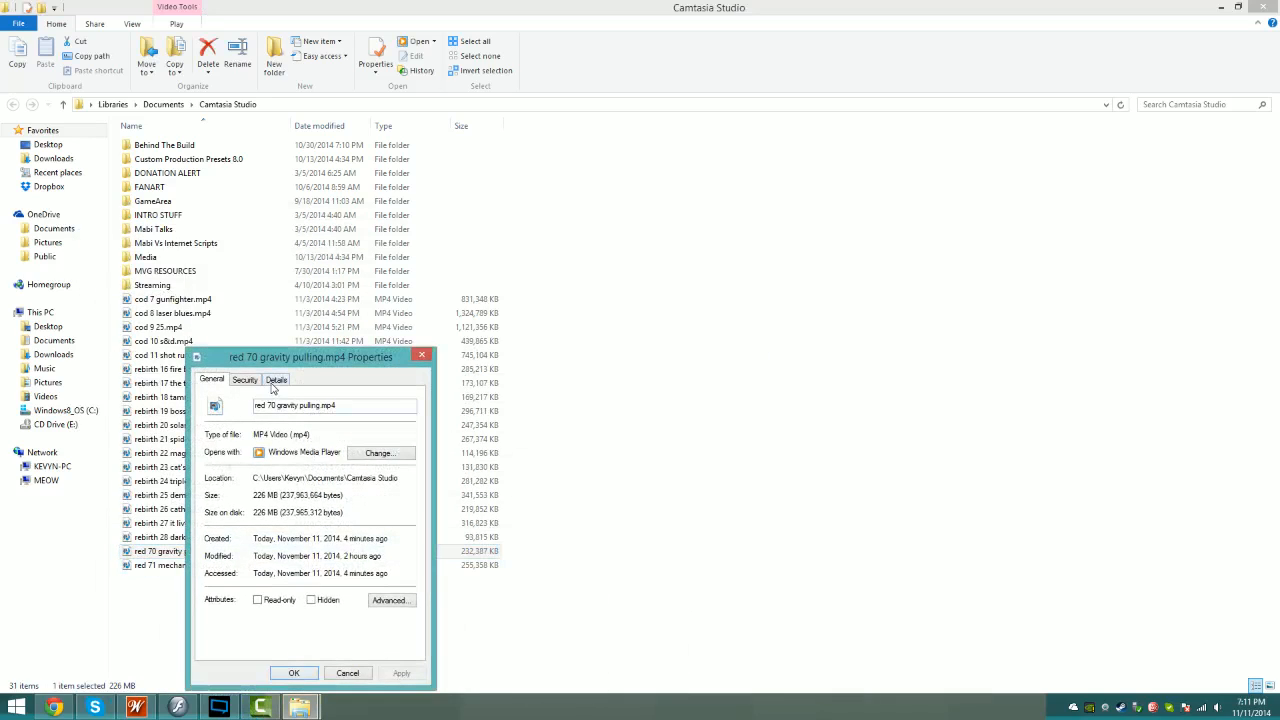
pyautogui.click(276, 379)
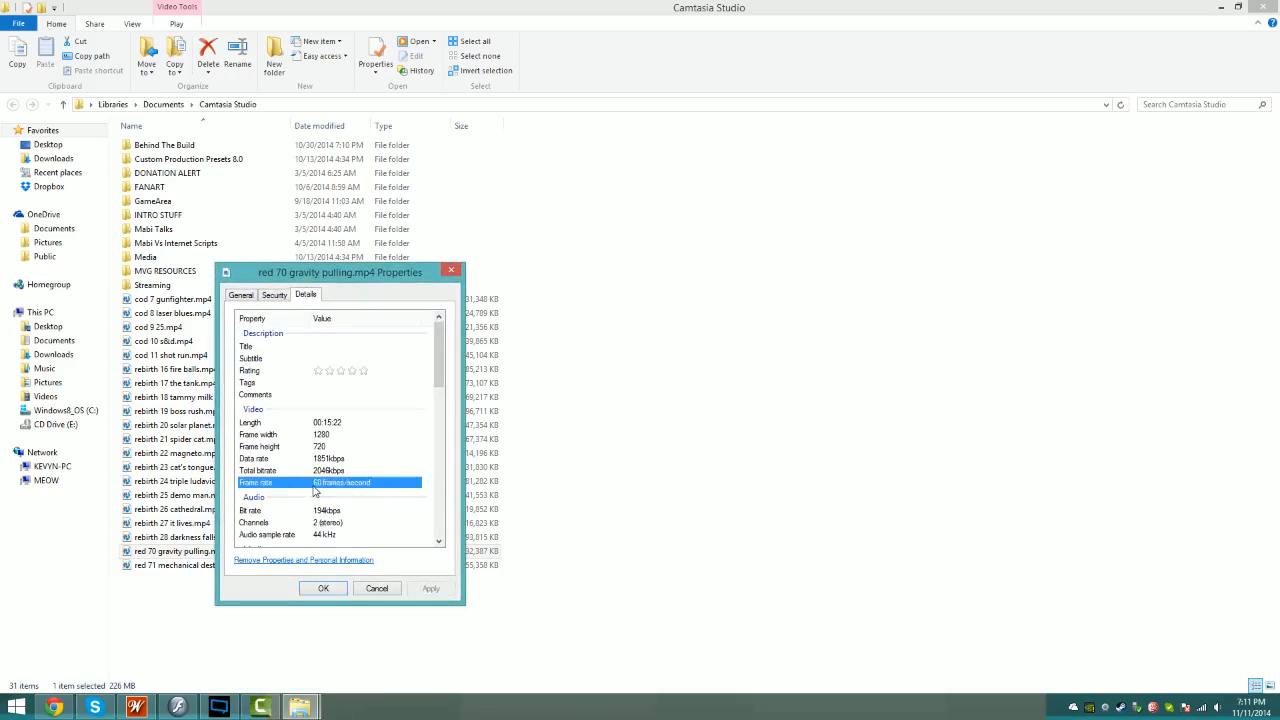
pyautogui.moveTo(377, 588)
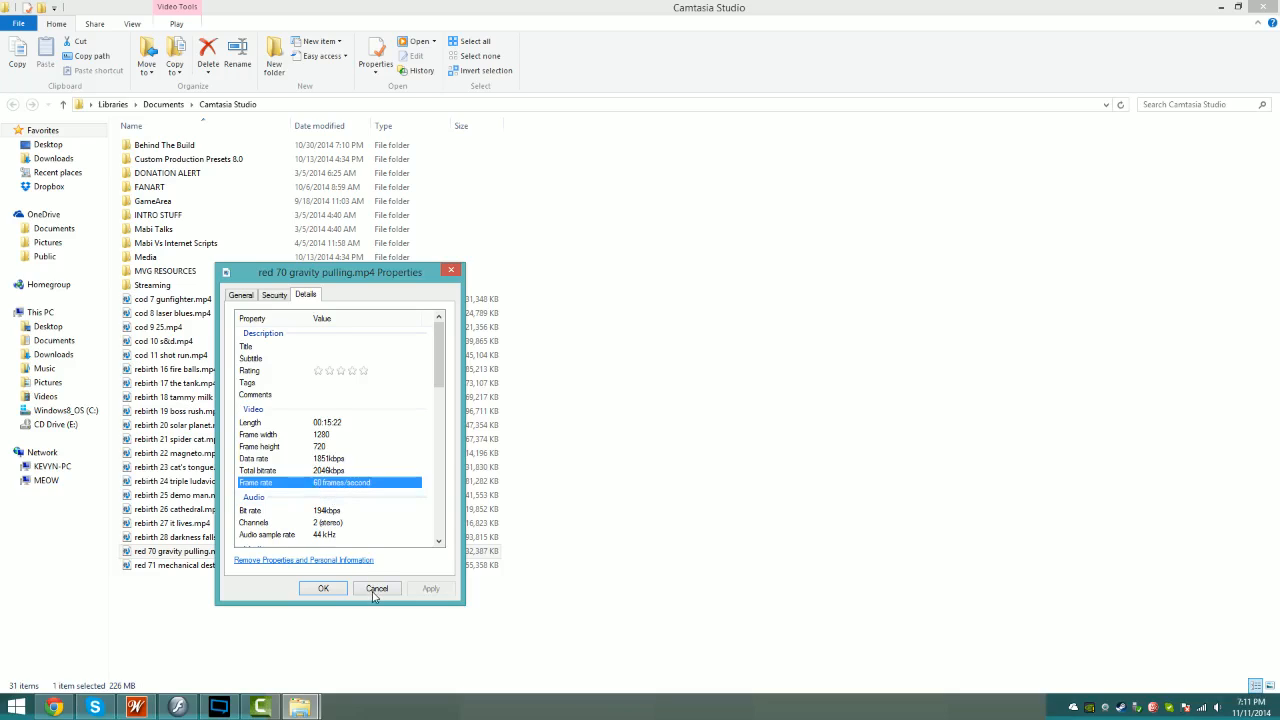
pyautogui.click(377, 588)
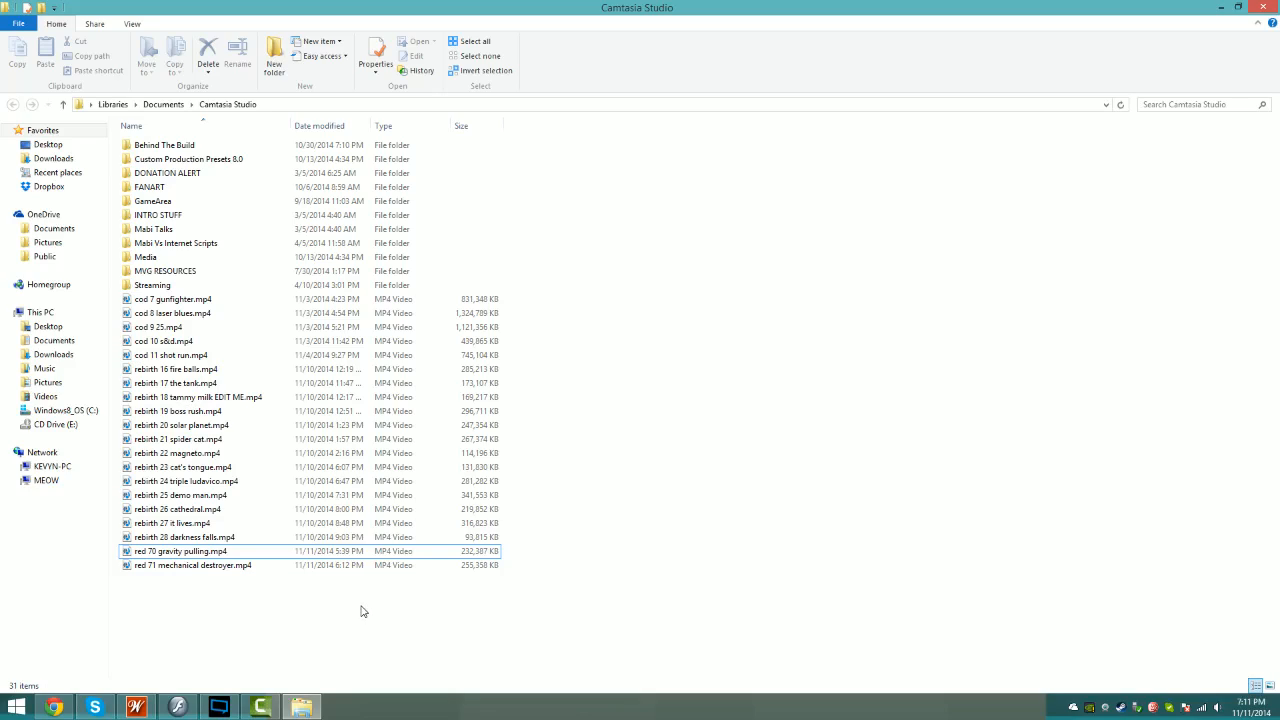
# Clear the file selection and return to the YouTube Terraria video.
pyautogui.click(180, 537)
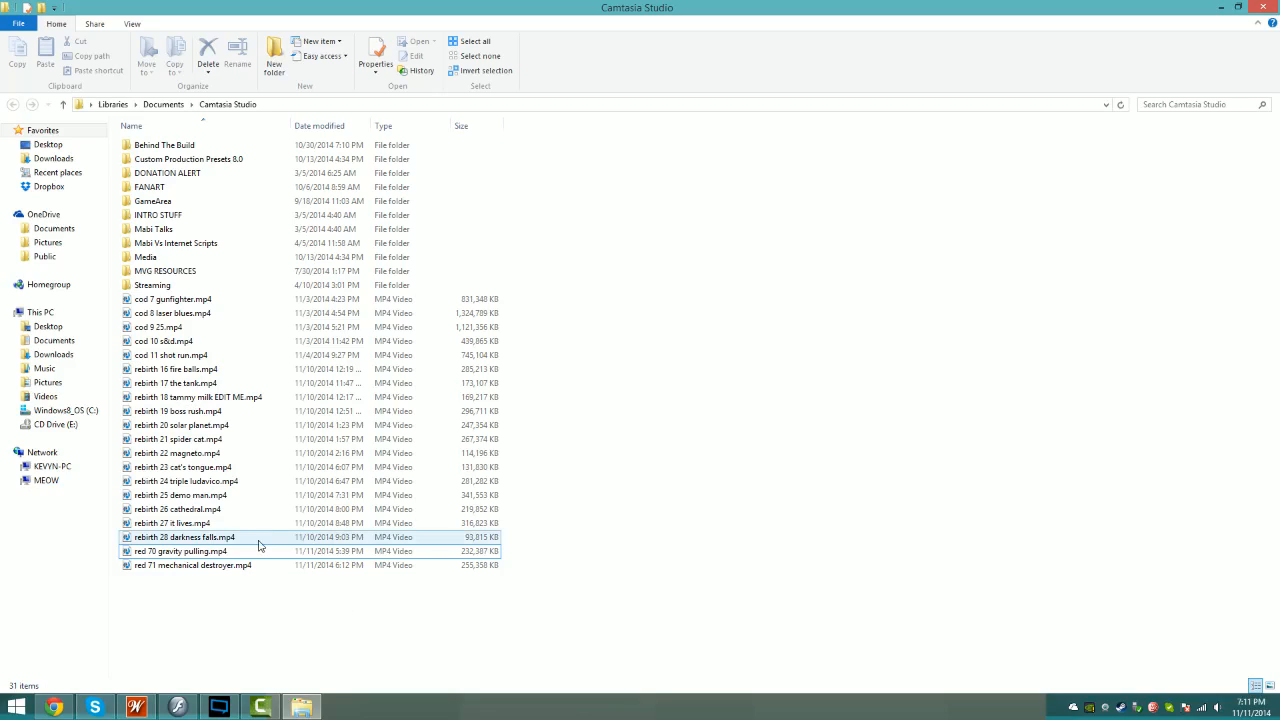
pyautogui.click(183, 551)
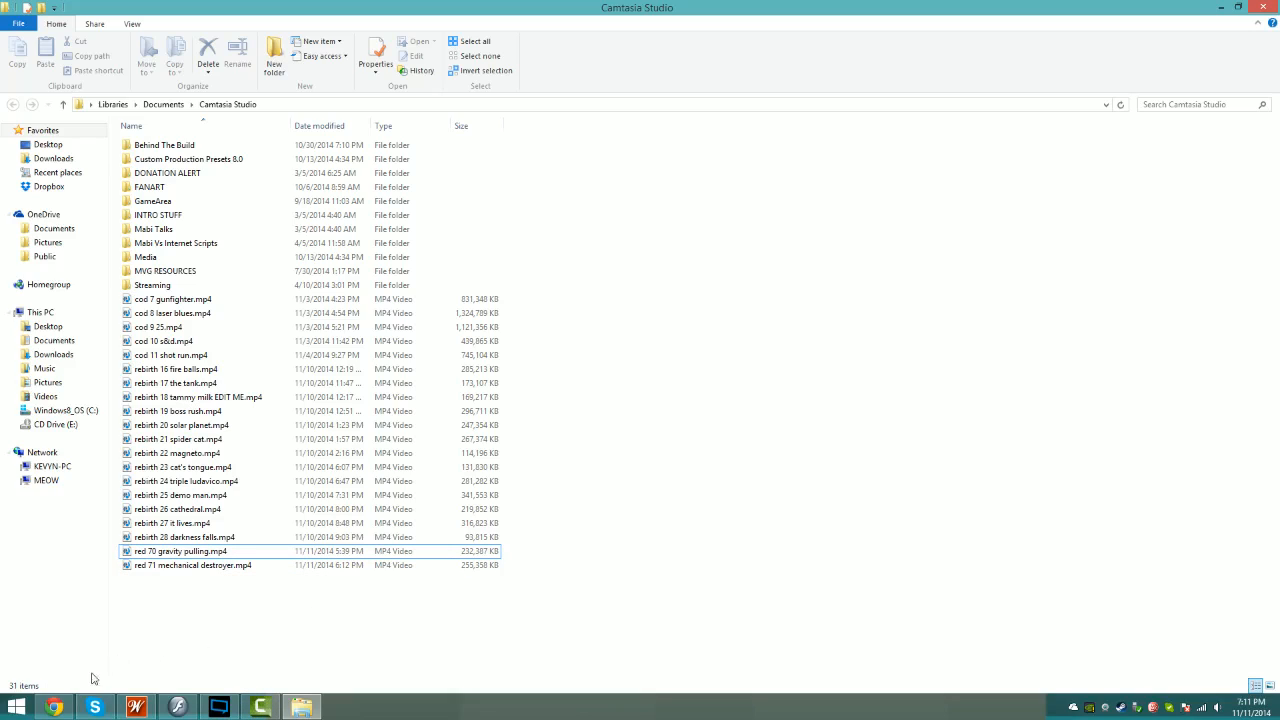
pyautogui.click(53, 707)
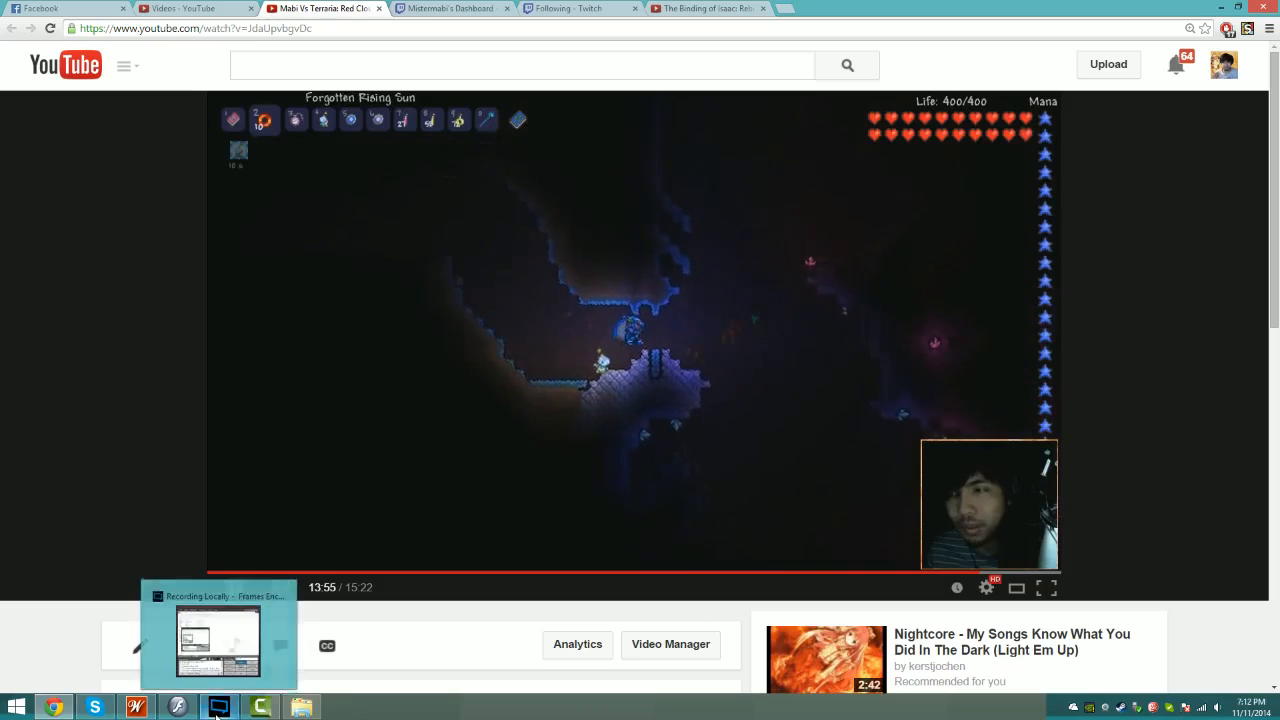
# Bring the XSplit recorder back and show its broadcast channels with Local Recording ticked.
pyautogui.click(218, 705)
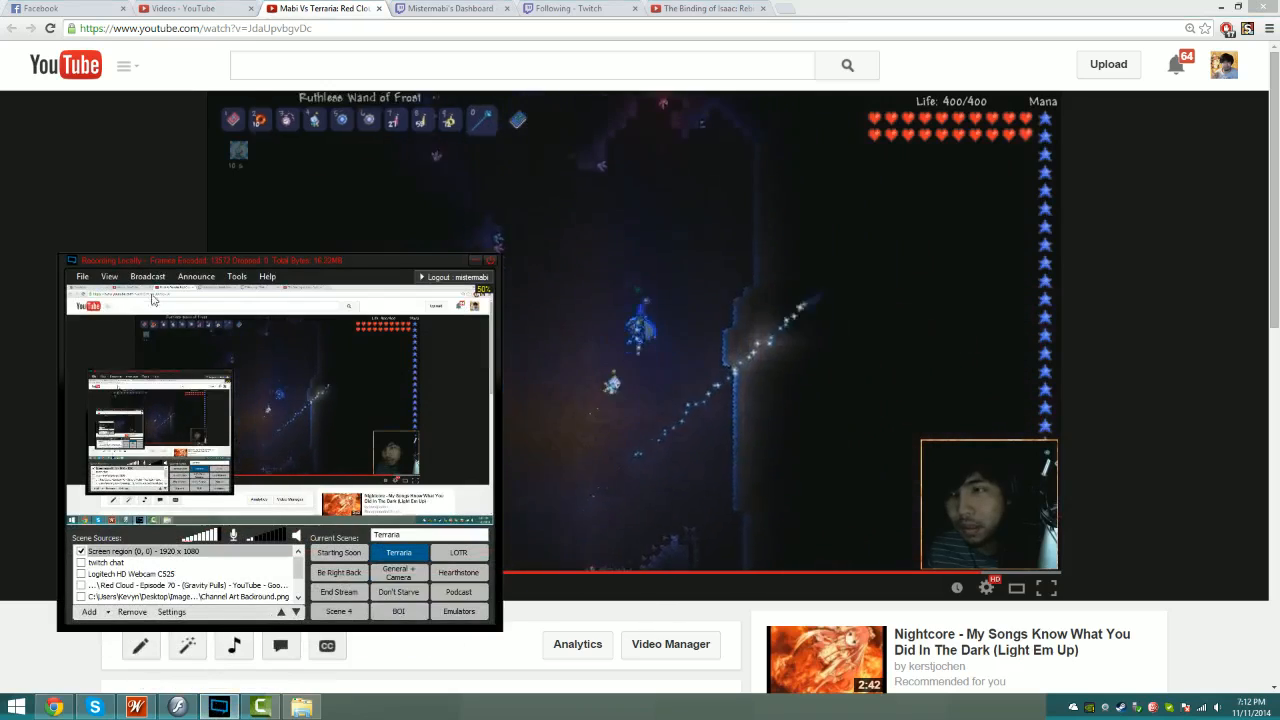
pyautogui.click(147, 276)
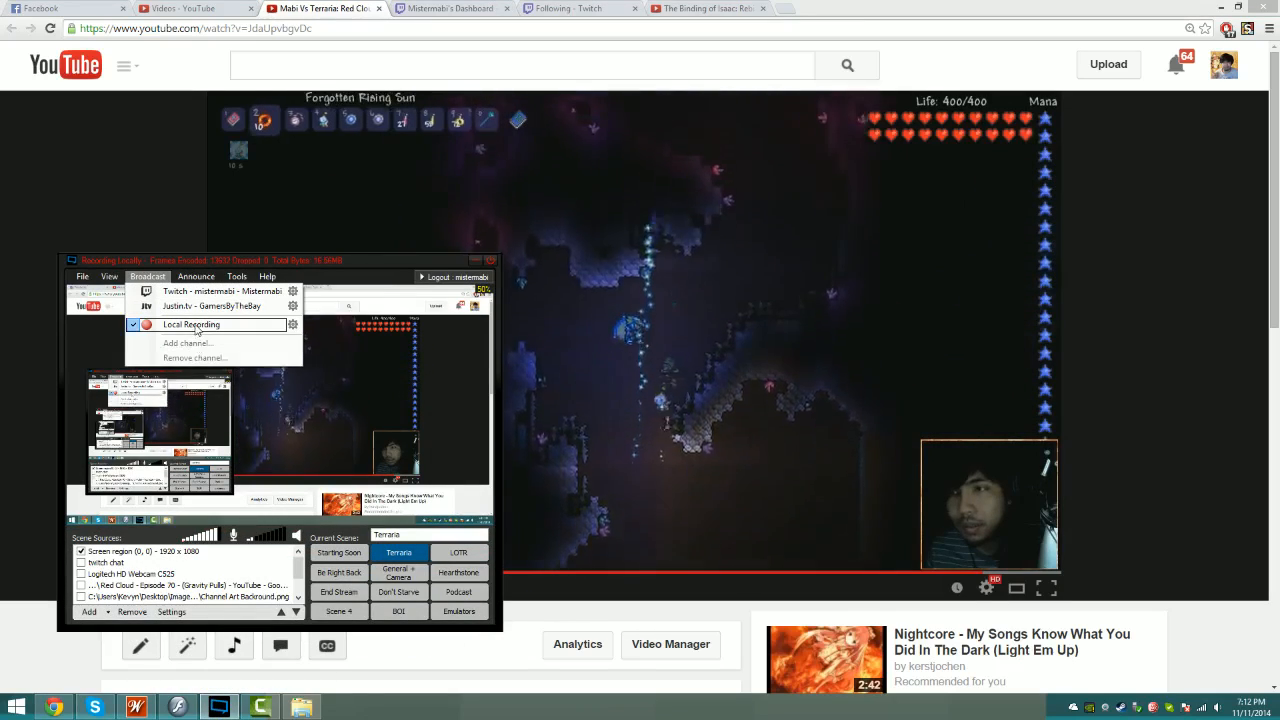